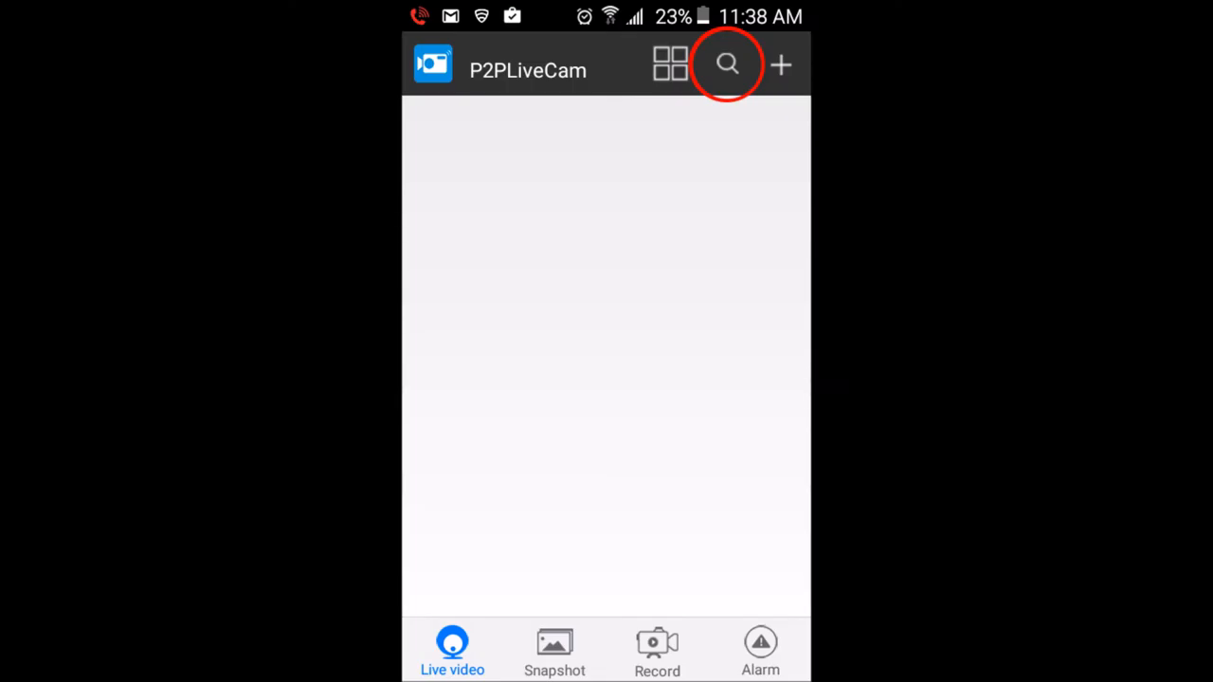
- Search the LAN for the camera so its UID and password fill the New Device form
left_click(728, 64)
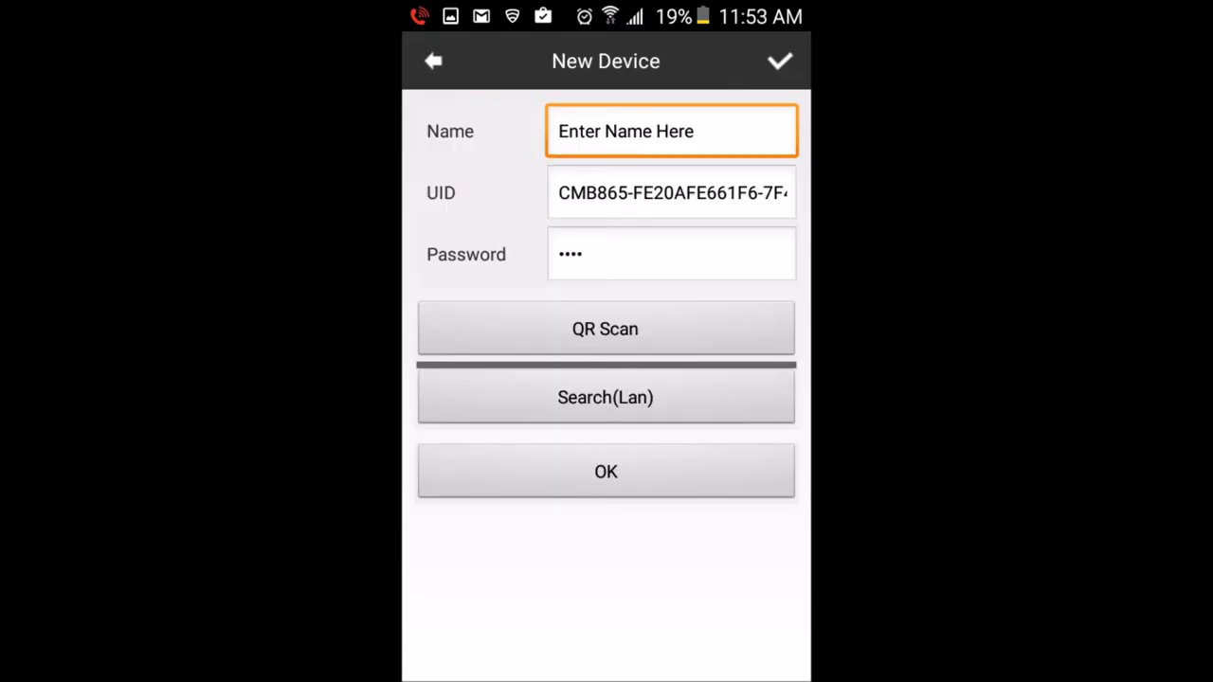
- Confirm the New Device form so the camera is listed as Online
left_click(607, 470)
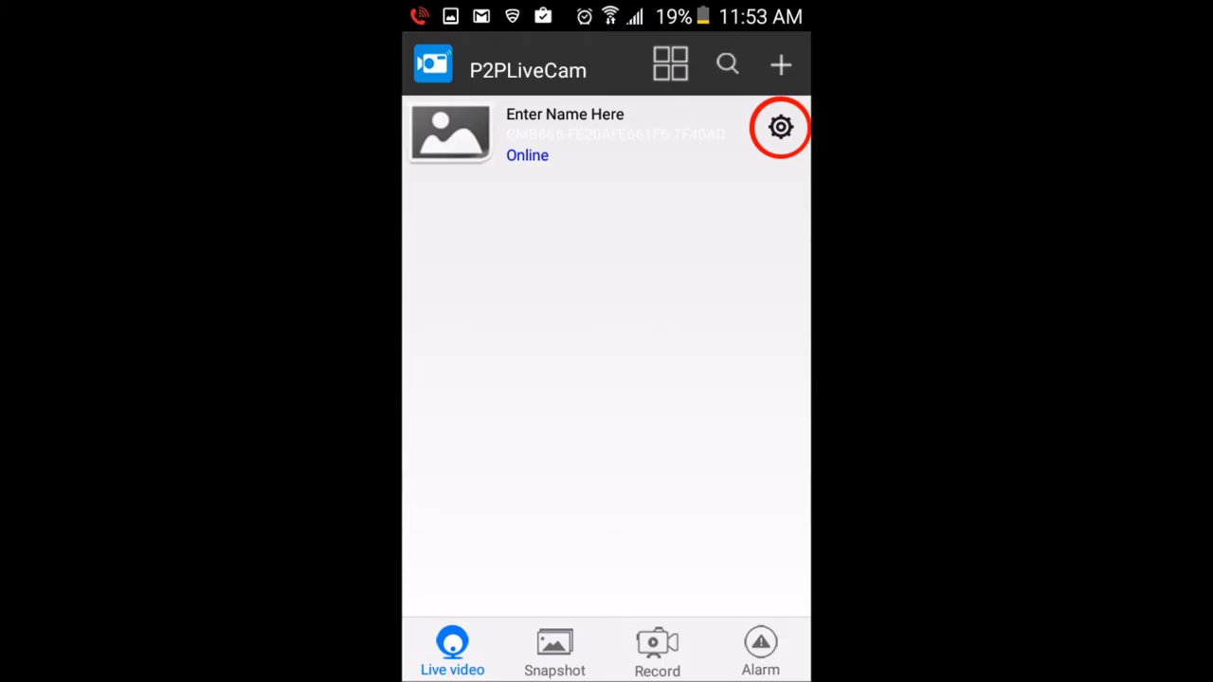
- In the camera's settings, apply the Wi-Fi SSID and password, leaving 'Cam' Online
left_click(782, 127)
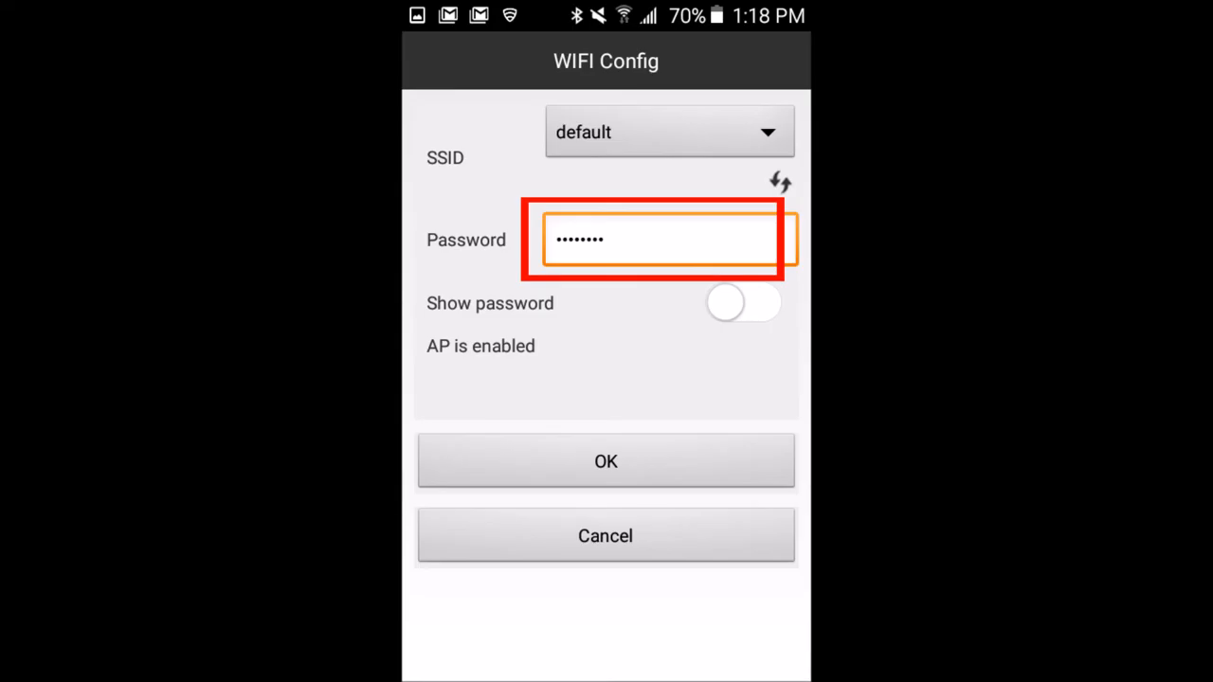
left_click(607, 463)
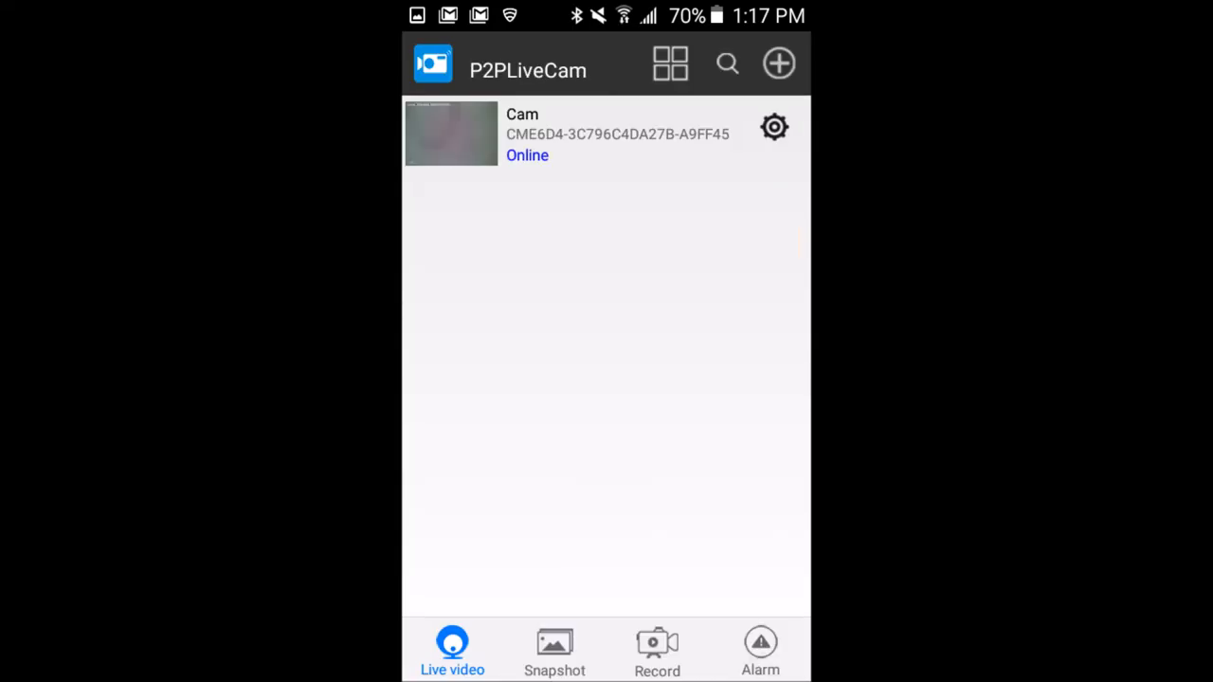